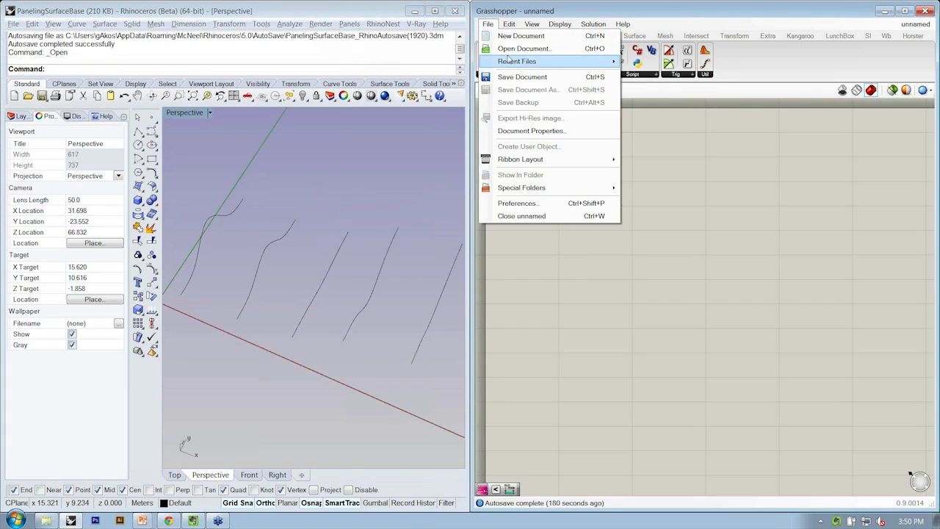
# Open the 1-4_AnalyzingQuadGeometry definition in Grasshopper
pyautogui.click(524, 49)
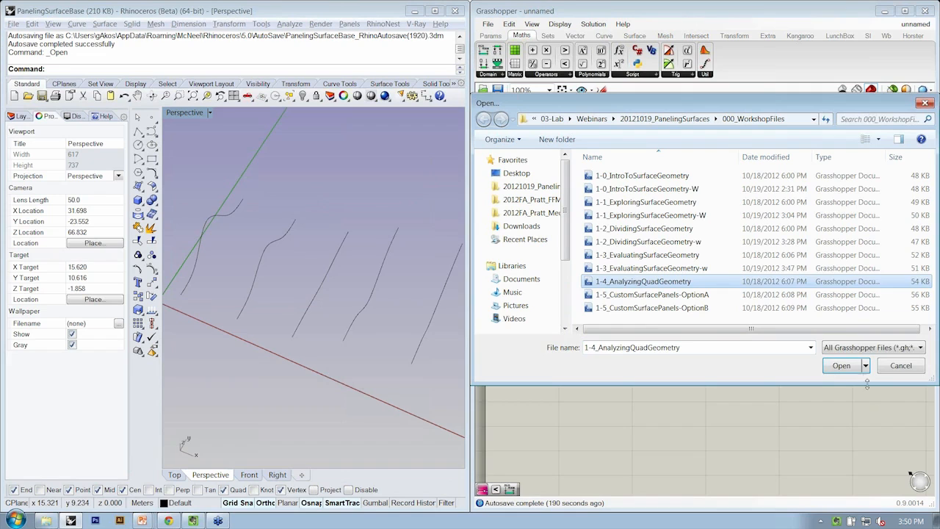
pyautogui.click(840, 365)
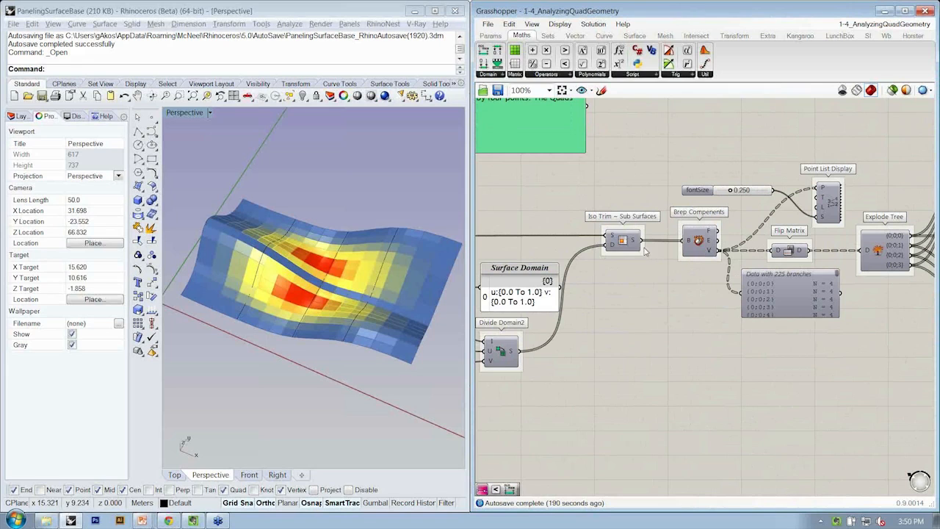
pyautogui.scroll(-3)
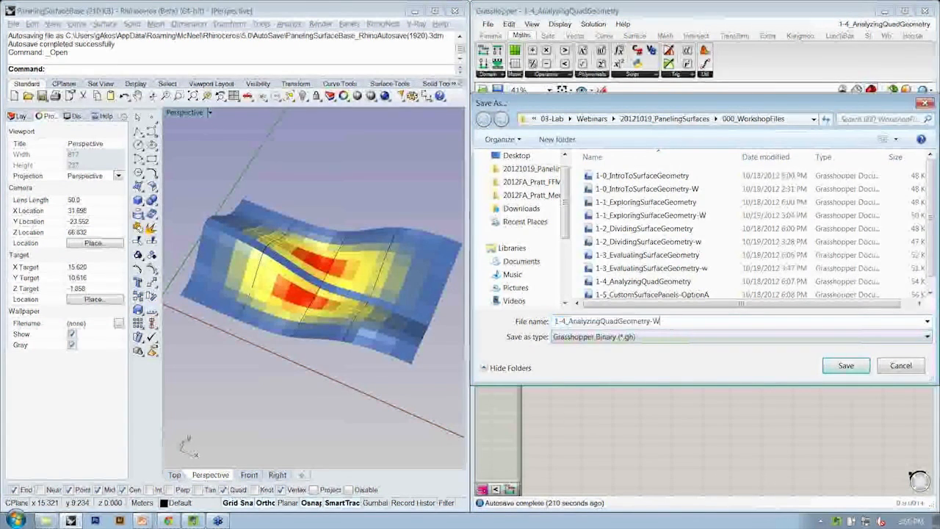
# Save the definition as the copy 1-4_AnalyzingQuadGeometry-W
pyautogui.click(846, 365)
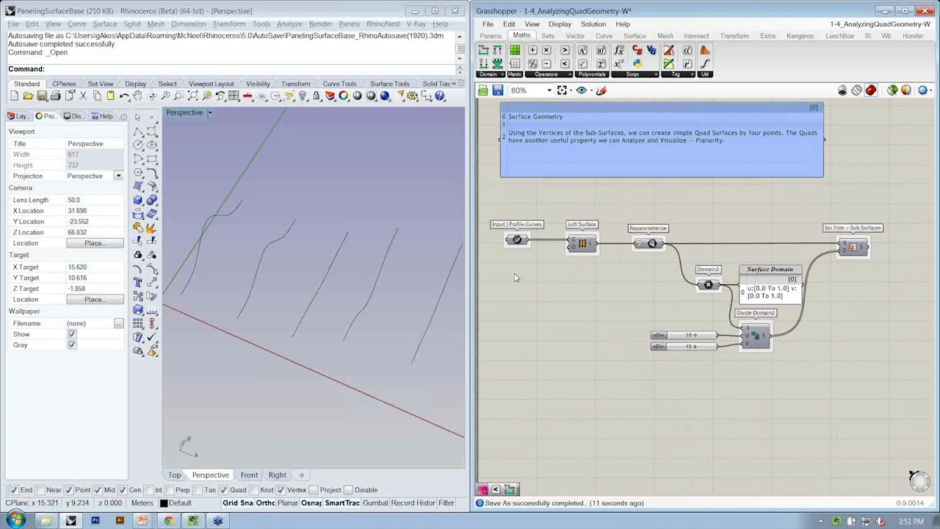
pyautogui.moveTo(889, 312)
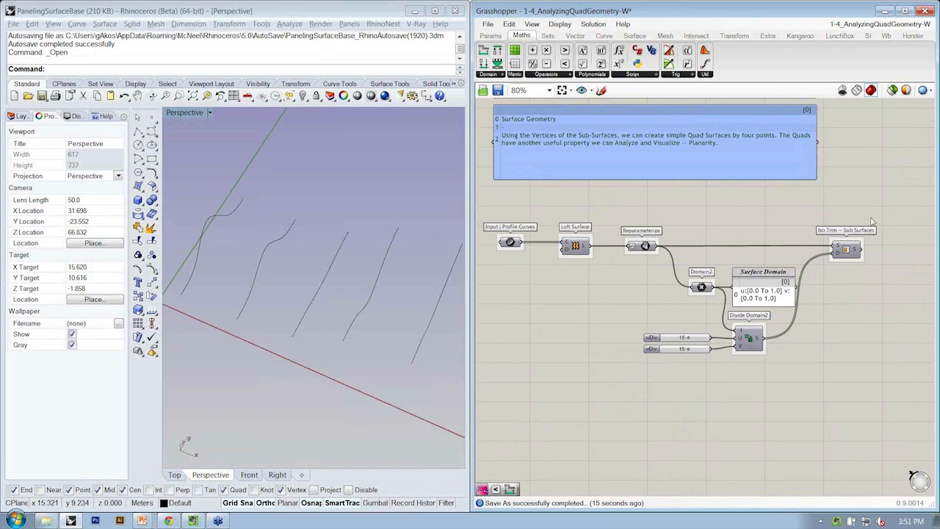
pyautogui.moveTo(822, 274)
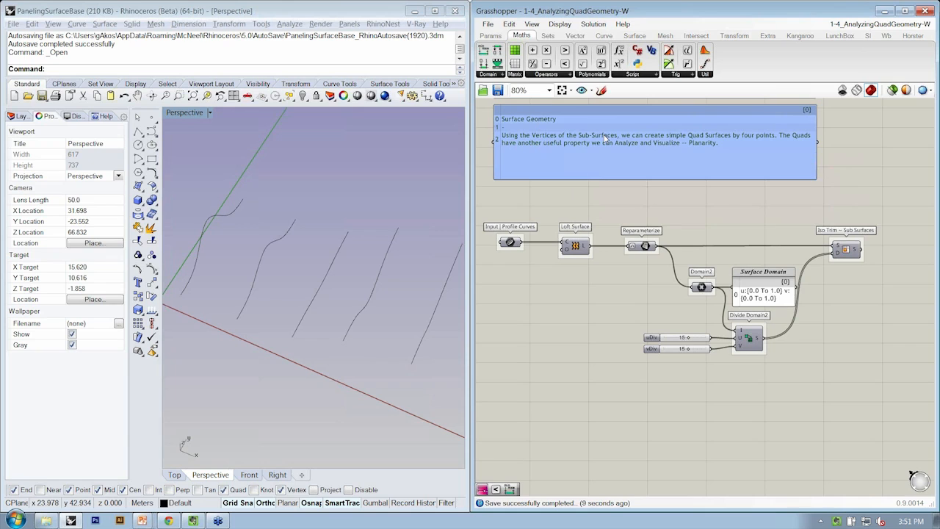
pyautogui.moveTo(683, 143)
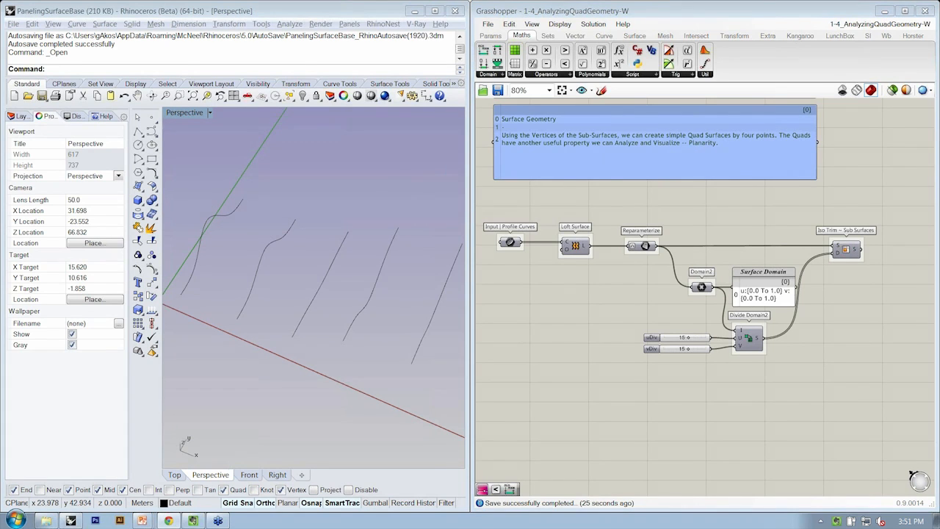
pyautogui.moveTo(757, 212)
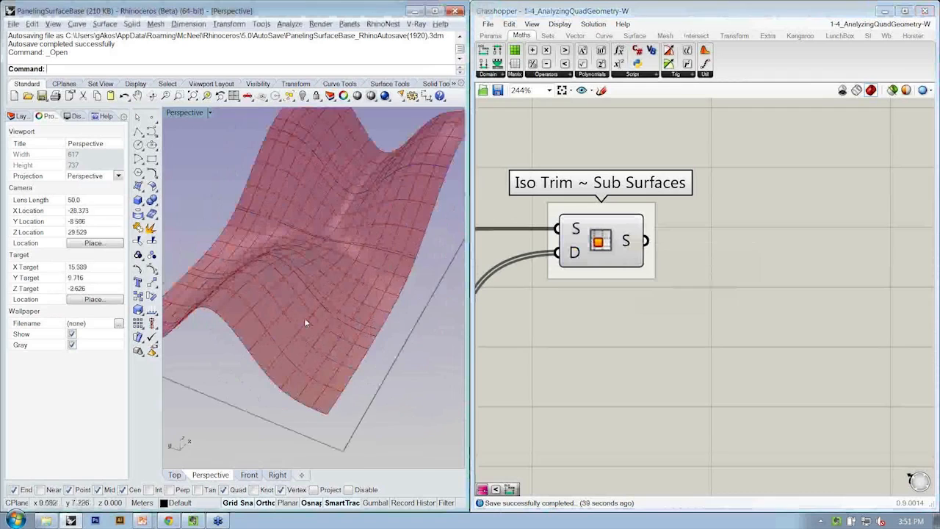
# Orbit Rhino's Perspective view to inspect the Iso Trim sub-surface grid, then show Surface components
pyautogui.moveTo(307, 323); pyautogui.dragTo(336, 345)
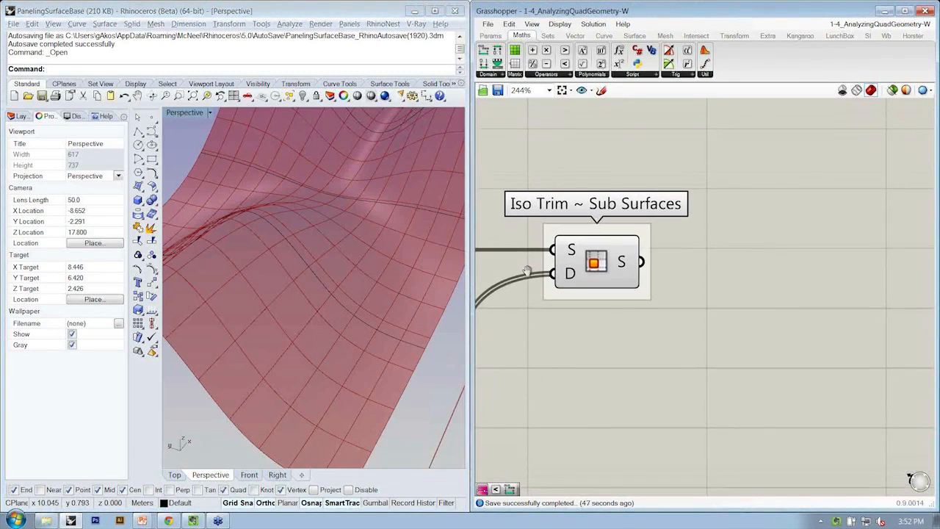
pyautogui.moveTo(548, 257)
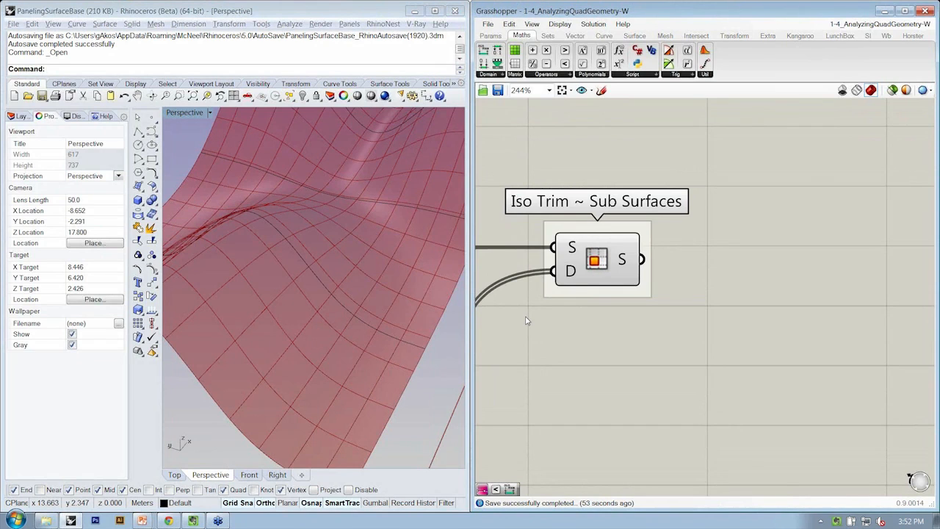
pyautogui.click(634, 35)
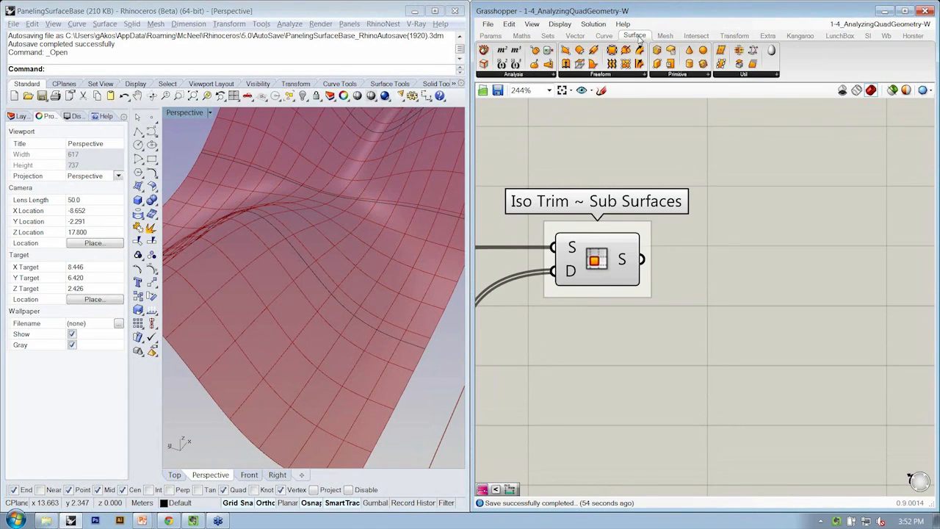
pyautogui.moveTo(767, 98)
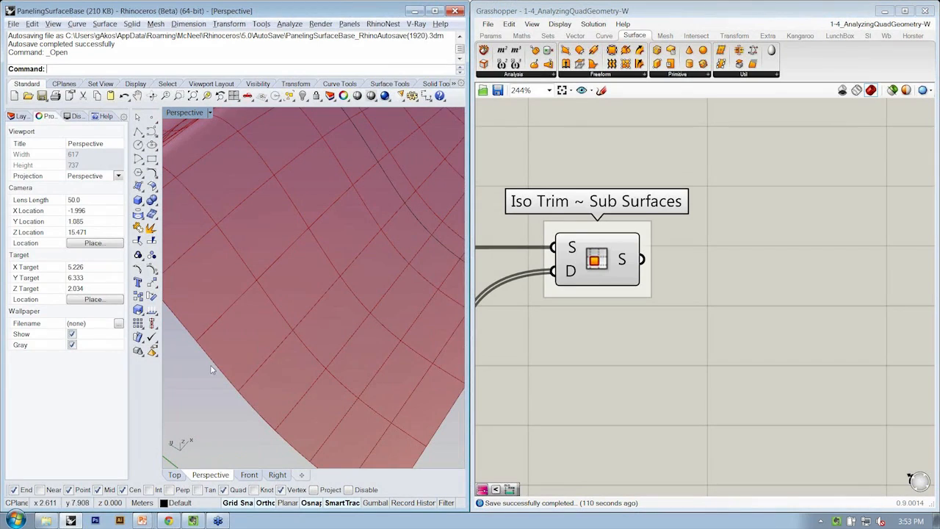
pyautogui.moveTo(219, 353)
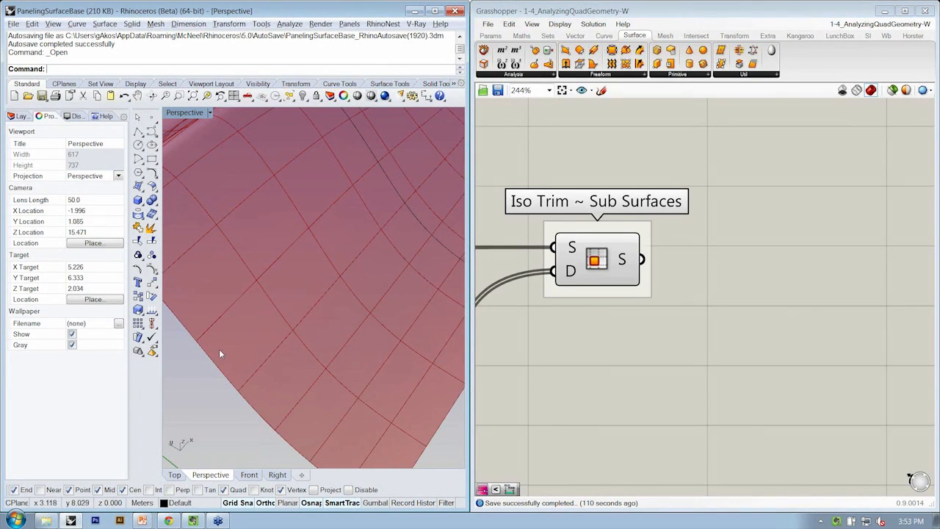
pyautogui.moveTo(182, 321)
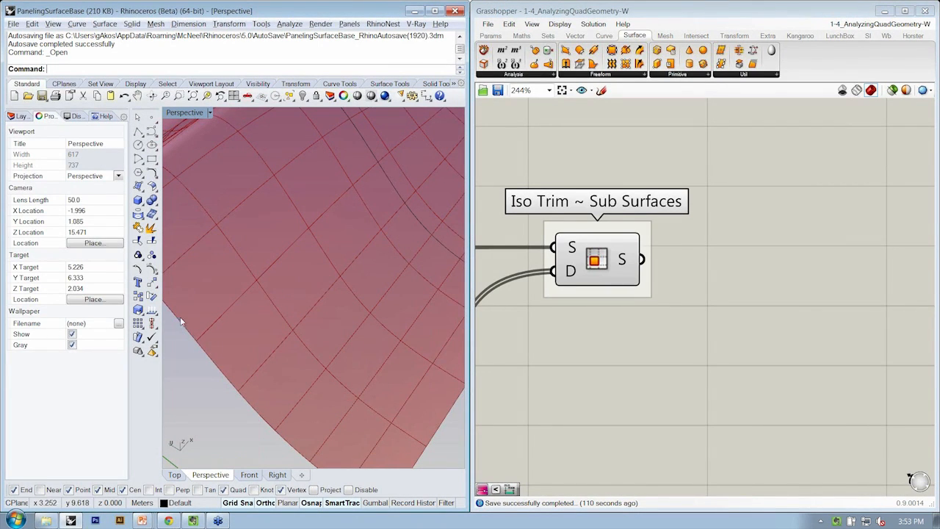
pyautogui.moveTo(211, 365)
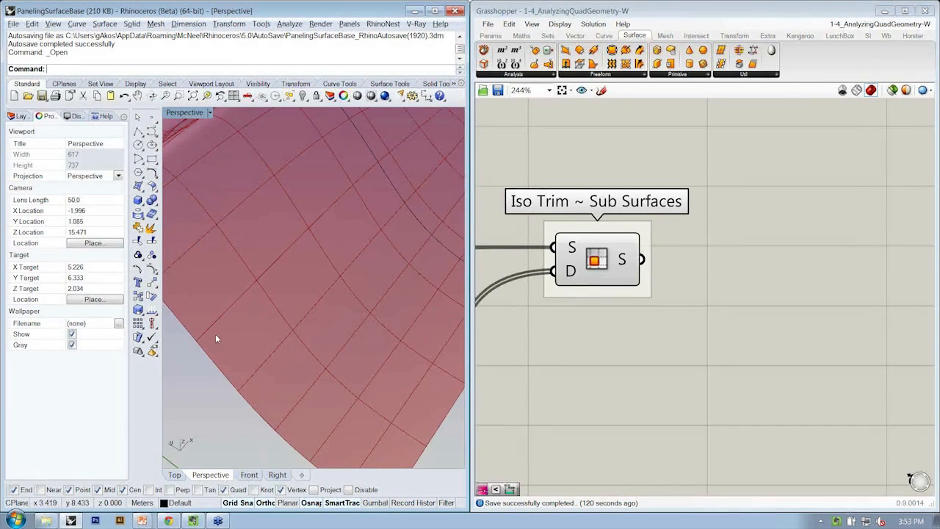
pyautogui.moveTo(184, 357)
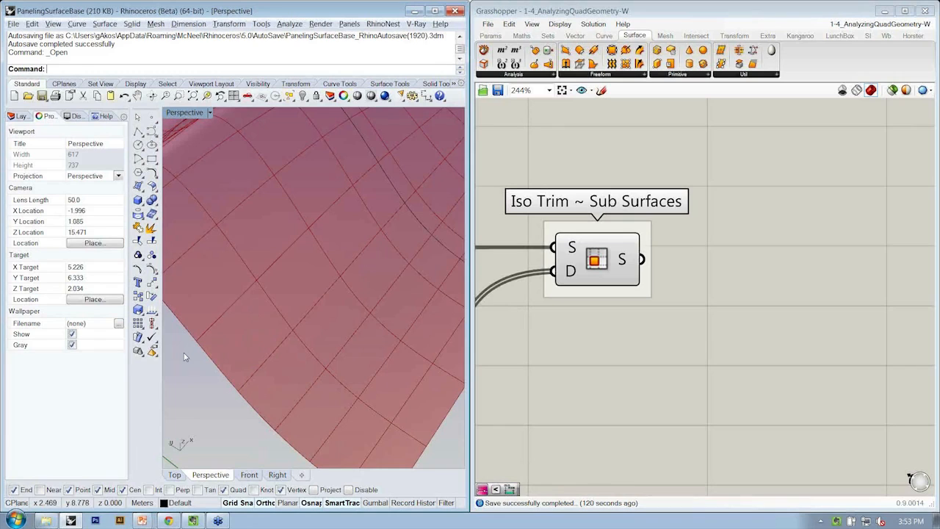
pyautogui.moveTo(194, 348)
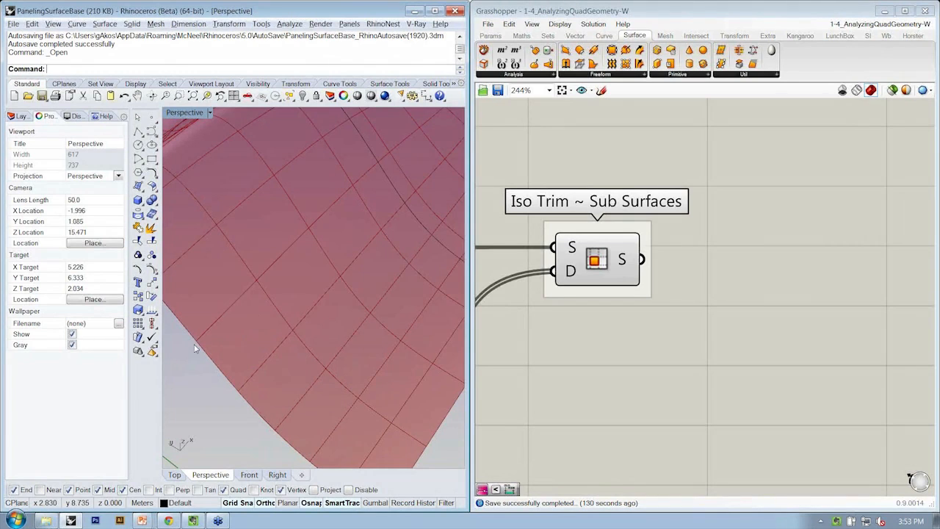
pyautogui.moveTo(230, 288)
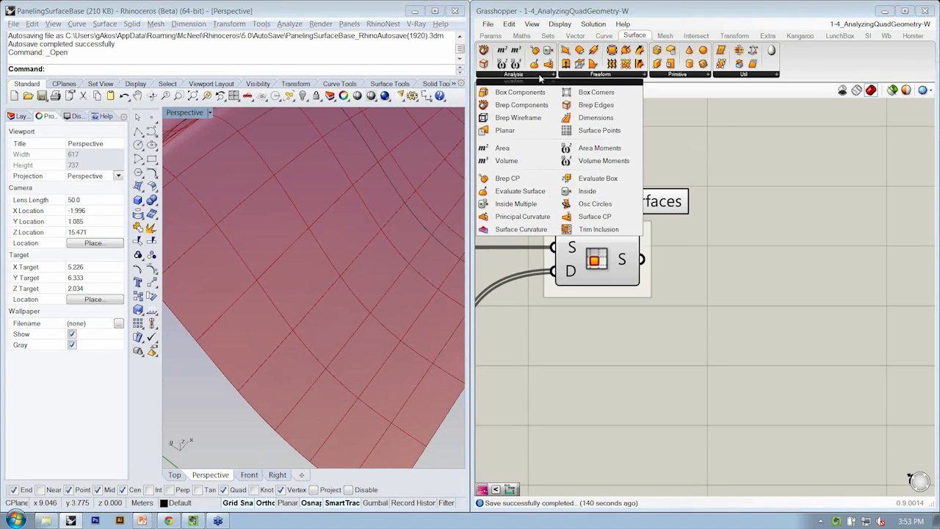
pyautogui.moveTo(521, 105)
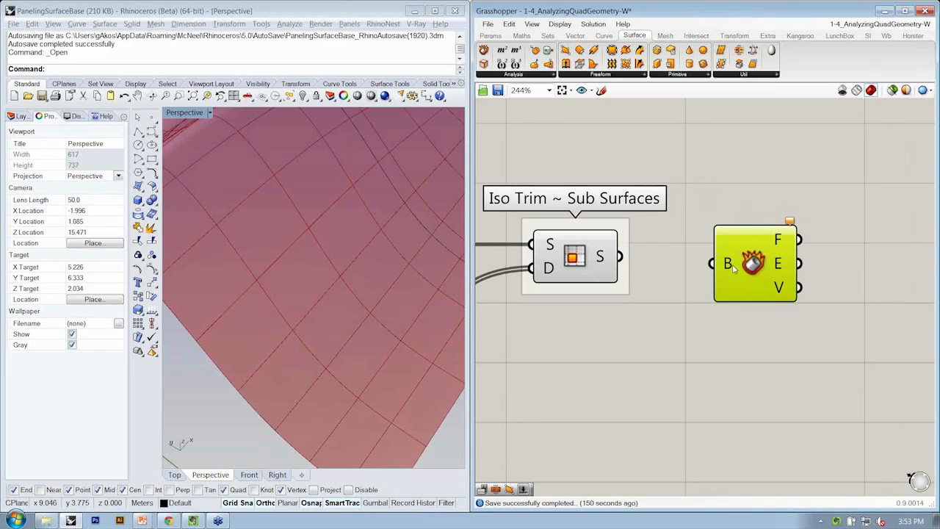
# Wire Iso Trim's sub-surfaces into Brep Components to preview panel vertices
pyautogui.moveTo(619, 255); pyautogui.dragTo(711, 263)
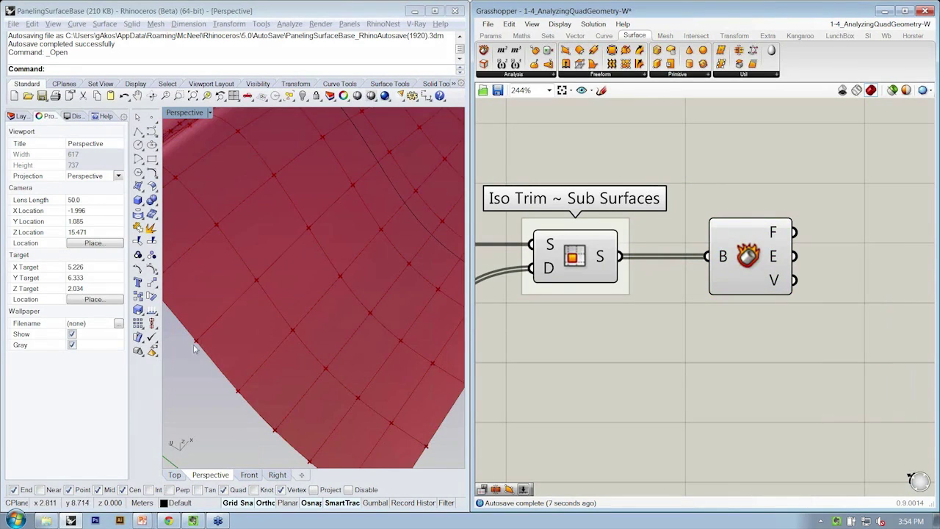
pyautogui.moveTo(204, 337)
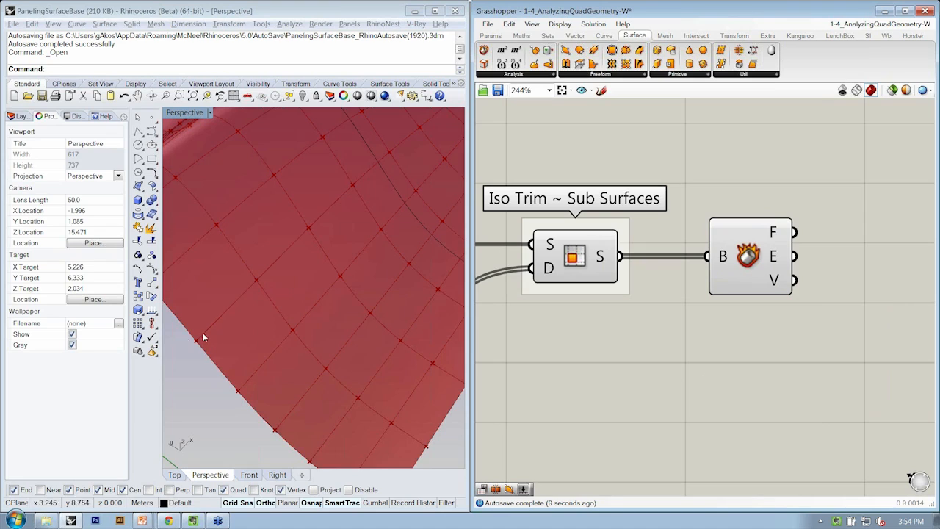
pyautogui.moveTo(277, 345)
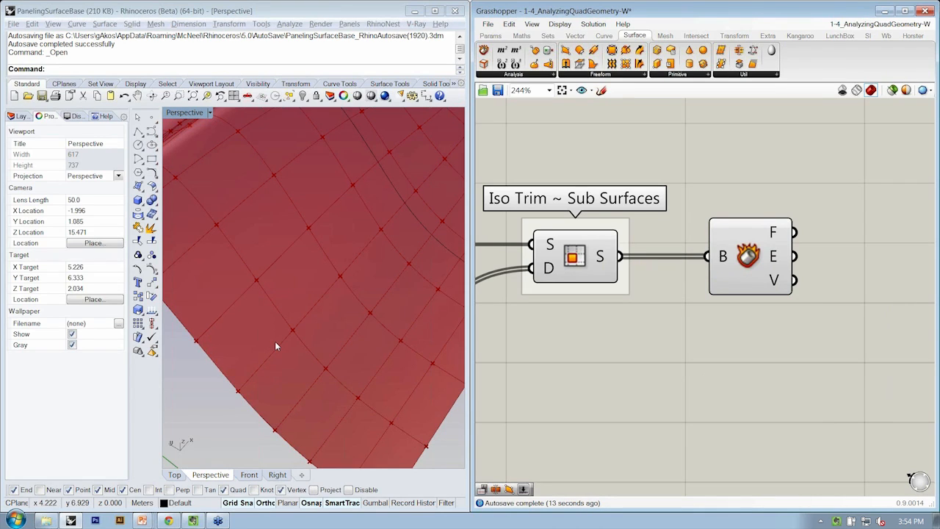
pyautogui.moveTo(797, 385)
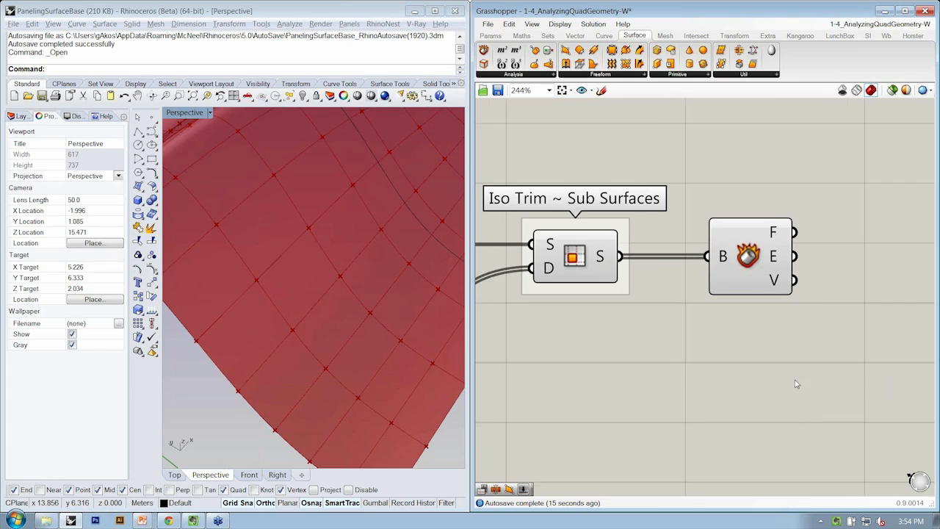
pyautogui.rightClick(575, 257)
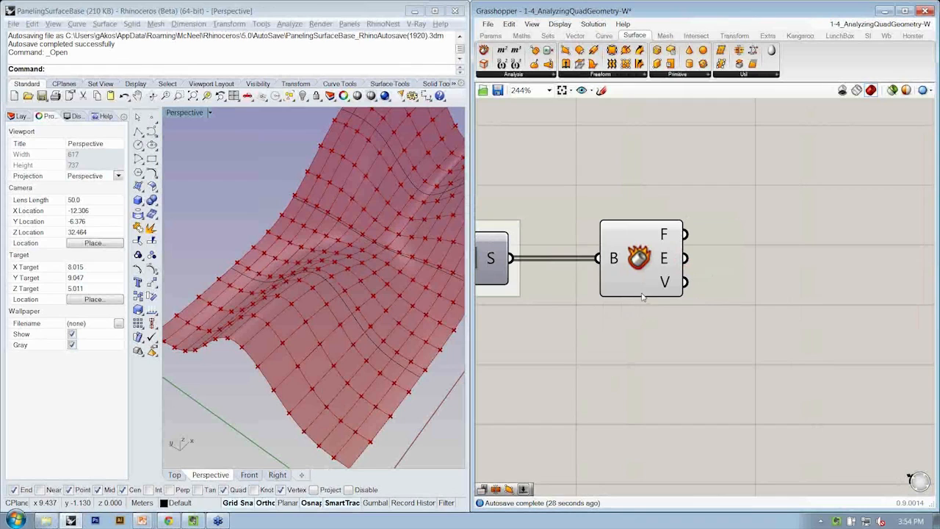
pyautogui.moveTo(664, 284)
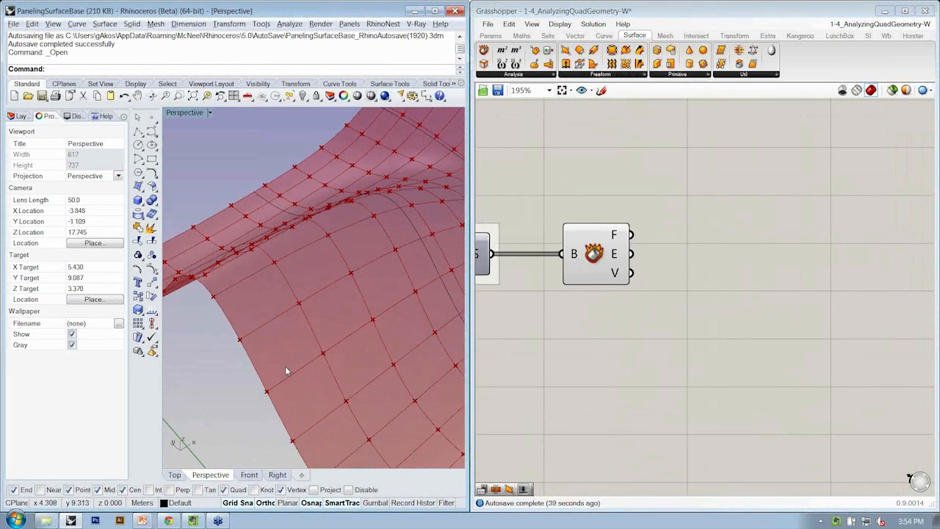
pyautogui.moveTo(627, 277)
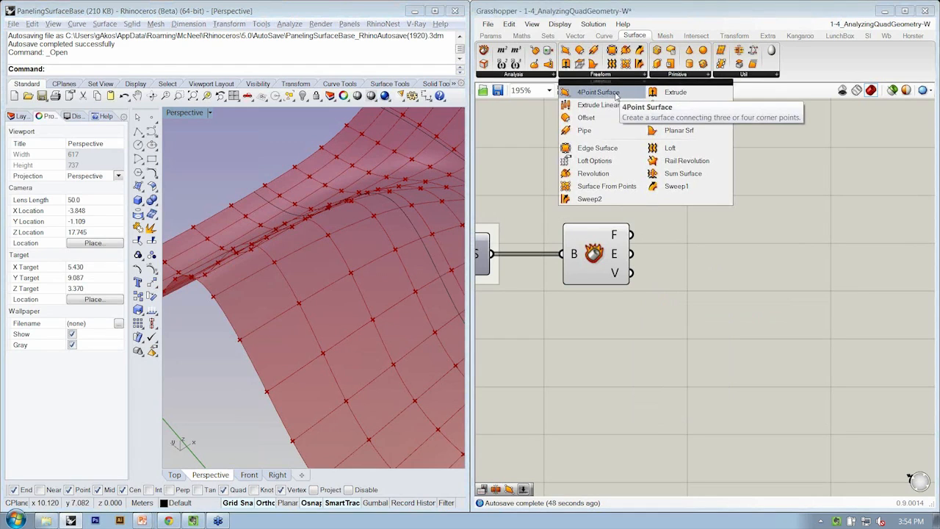
# Place an unconnected 4Pt Surface component beside Brep Components
pyautogui.click(594, 92)
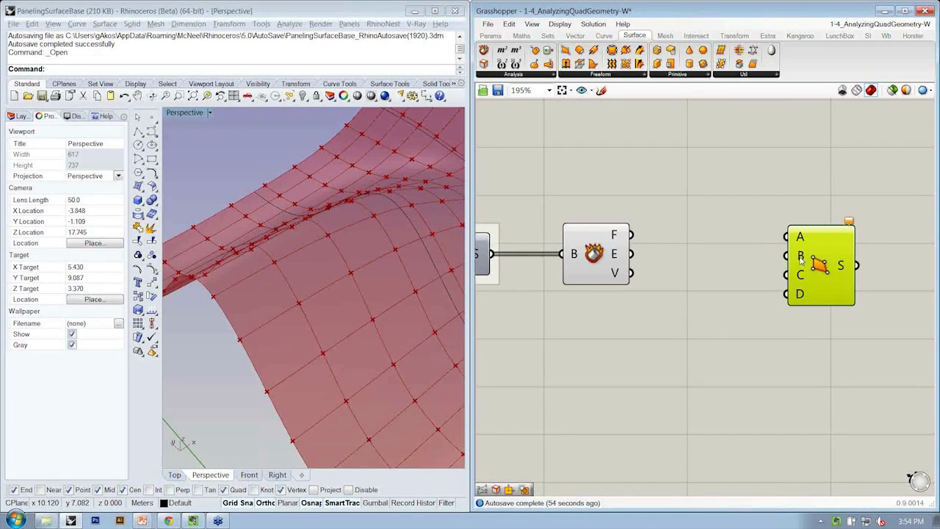
pyautogui.moveTo(246, 453)
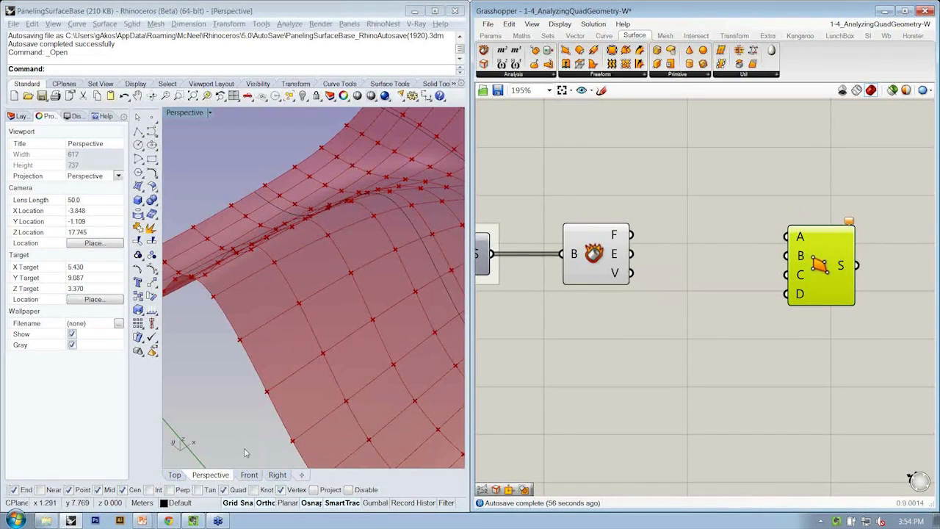
pyautogui.moveTo(712, 257)
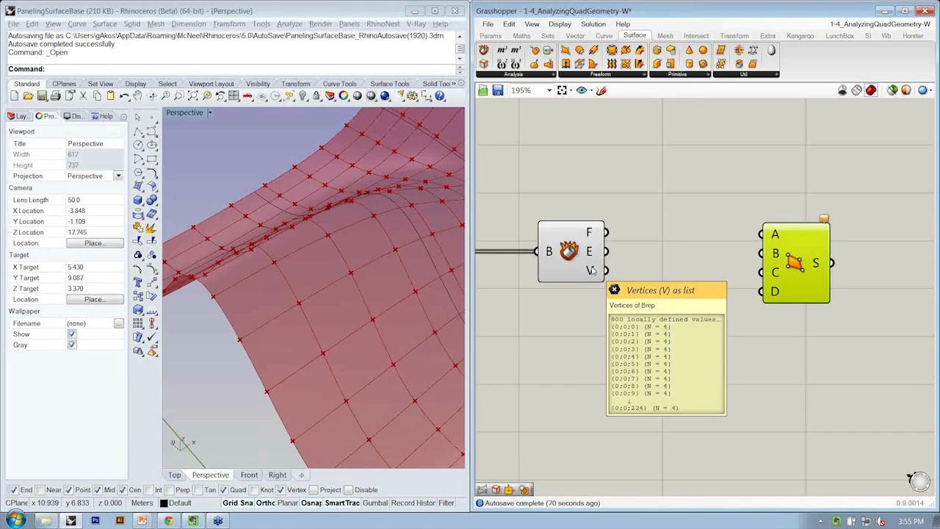
pyautogui.moveTo(590, 273)
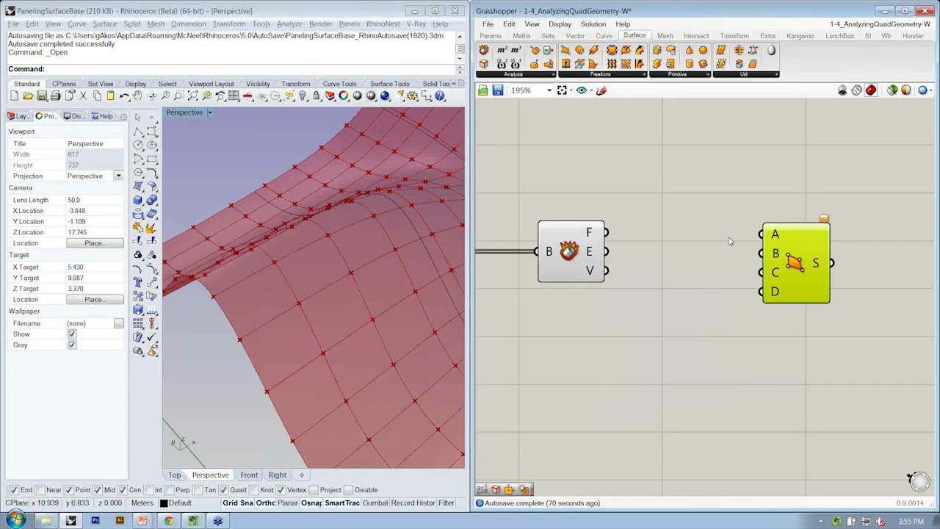
pyautogui.click(797, 262)
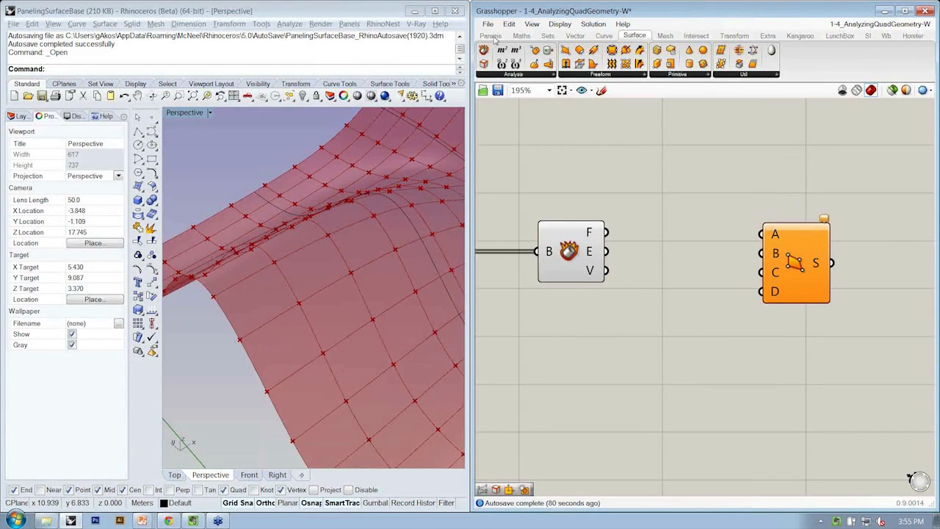
# Add a Panel showing the Brep Components vertices as 225 branches of four points
pyautogui.click(488, 35)
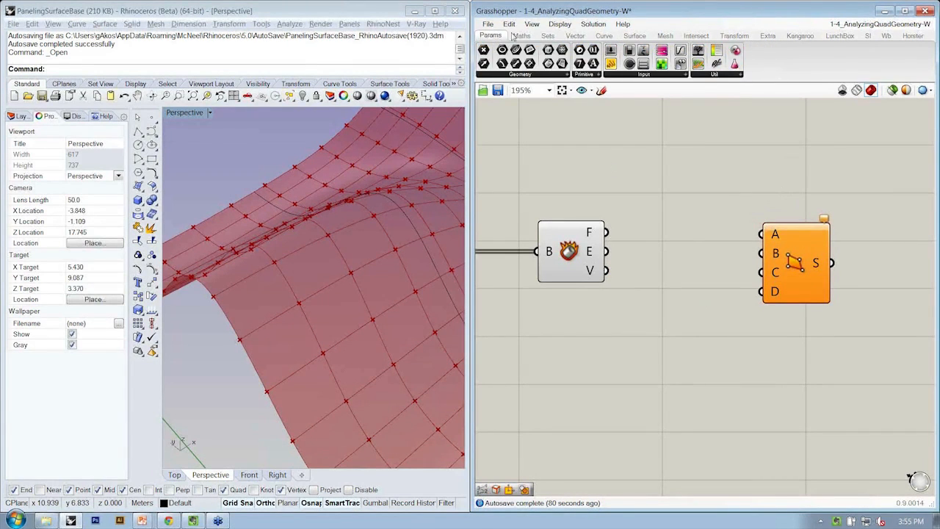
pyautogui.click(733, 74)
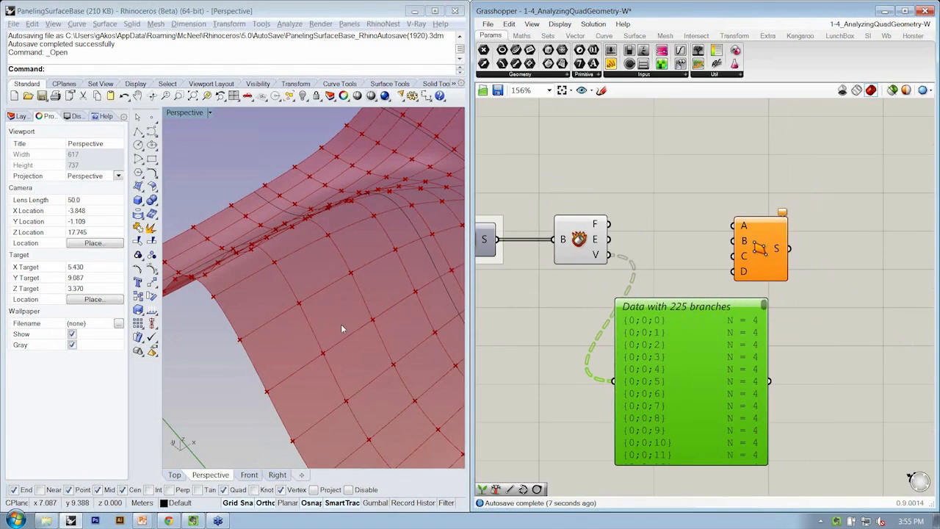
pyautogui.moveTo(757, 319)
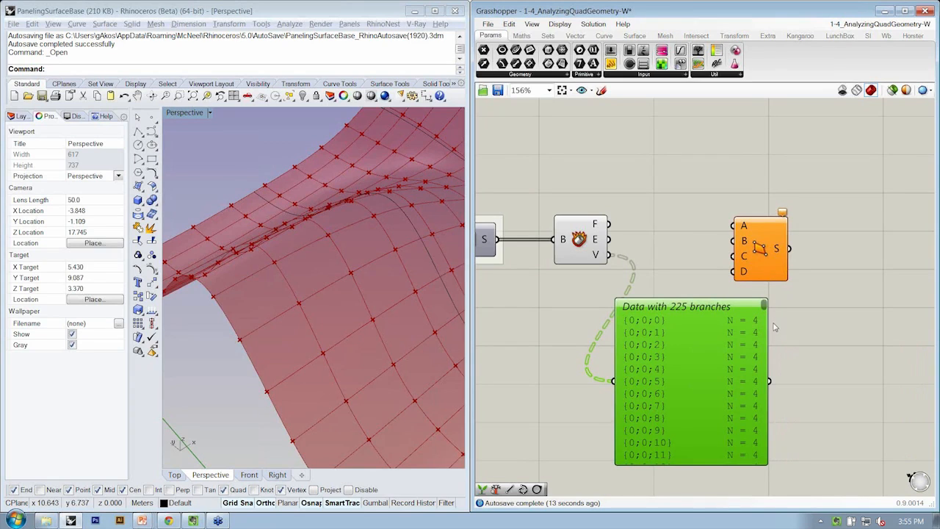
pyautogui.moveTo(760, 319)
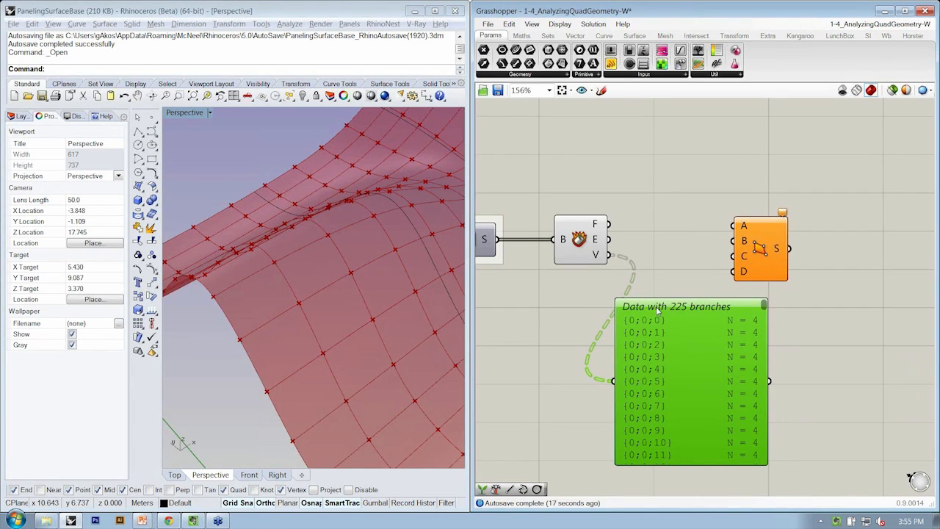
pyautogui.moveTo(683, 306)
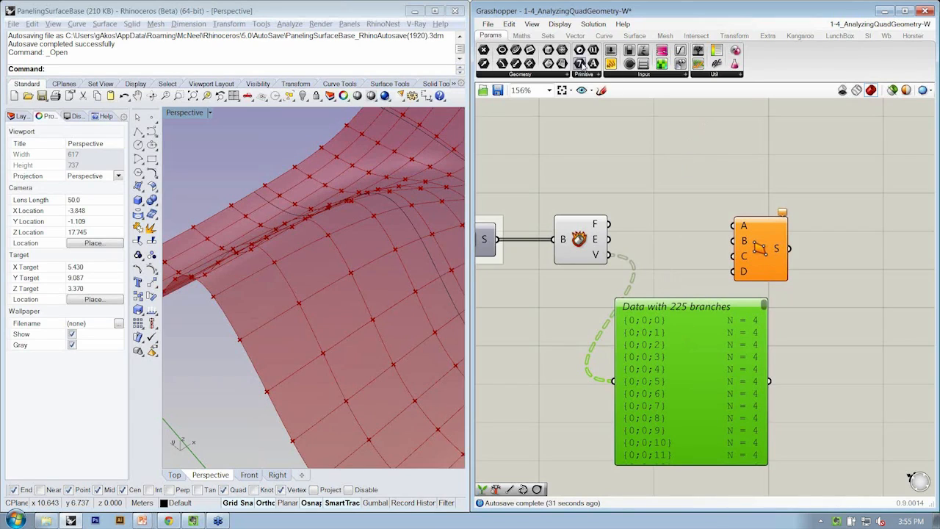
# Add a Flip Matrix component from Sets > Tree for the vertex output
pyautogui.click(542, 35)
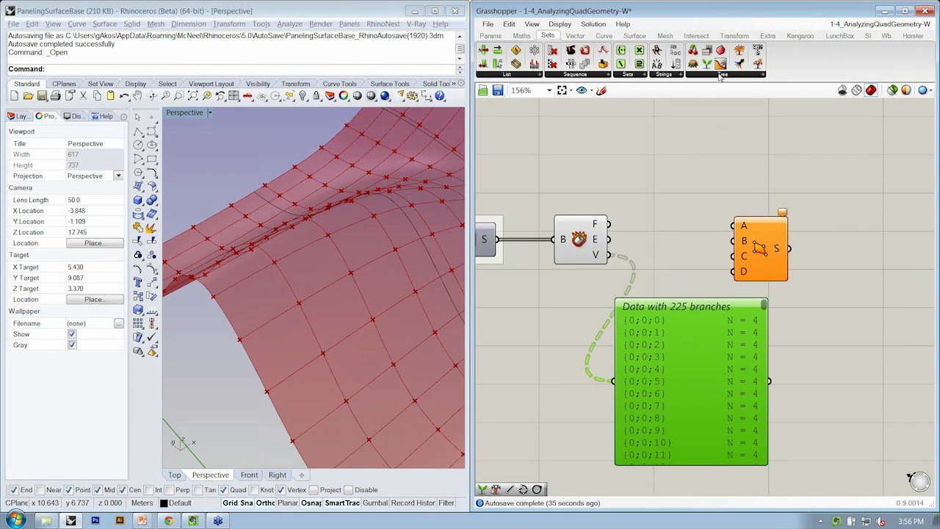
pyautogui.click(723, 75)
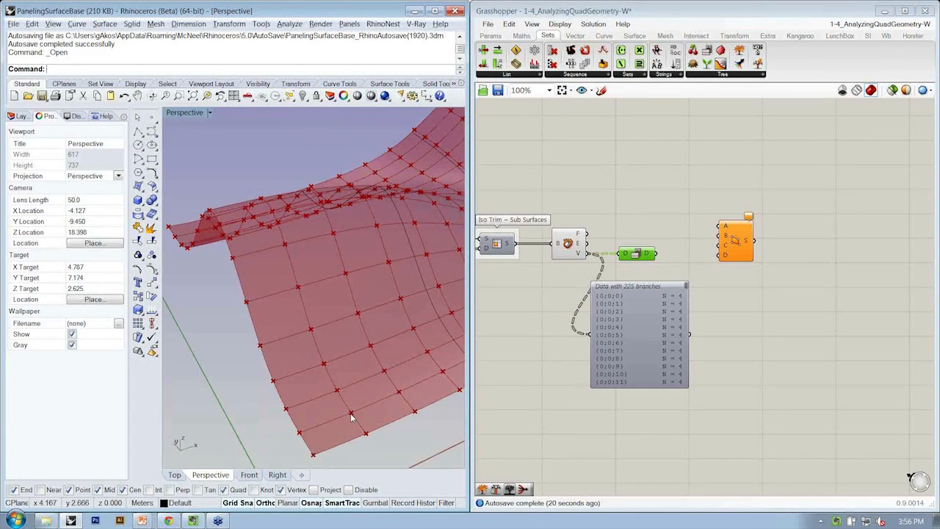
pyautogui.moveTo(299, 435)
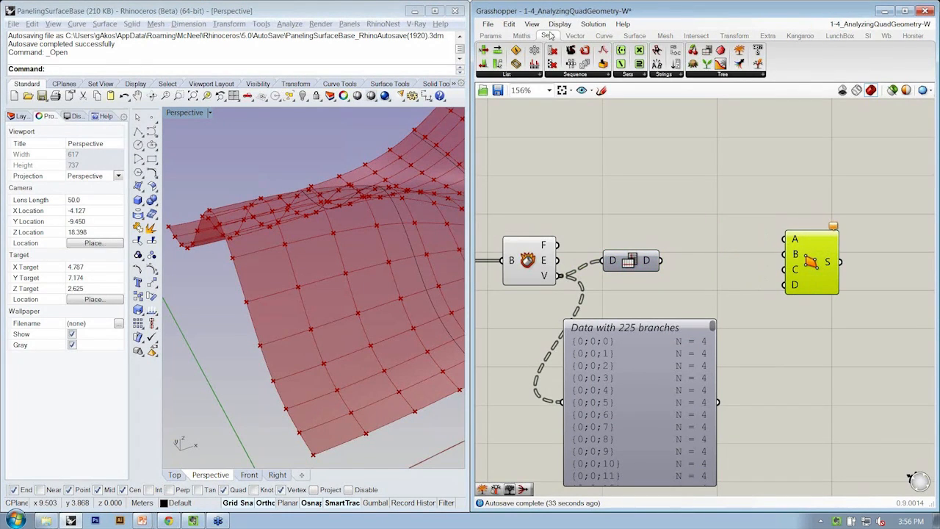
# Feed Flip Matrix into Explode Tree, wiring four outputs to 4Pt Surface corners A-D
pyautogui.click(731, 74)
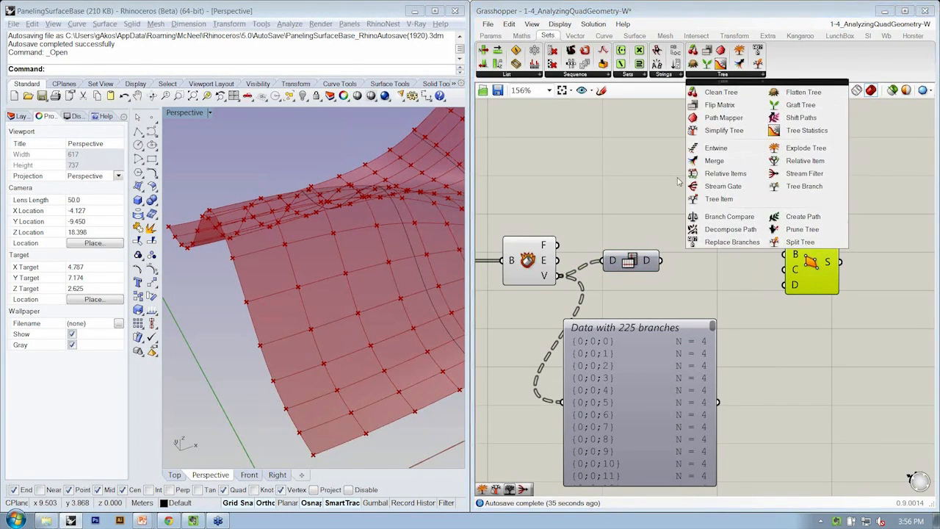
pyautogui.moveTo(806, 147)
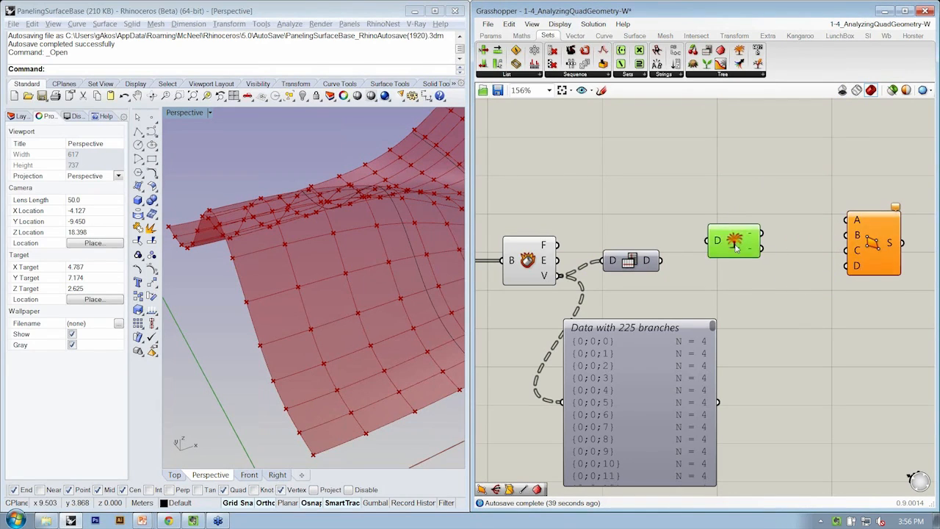
pyautogui.moveTo(734, 241); pyautogui.dragTo(732, 263)
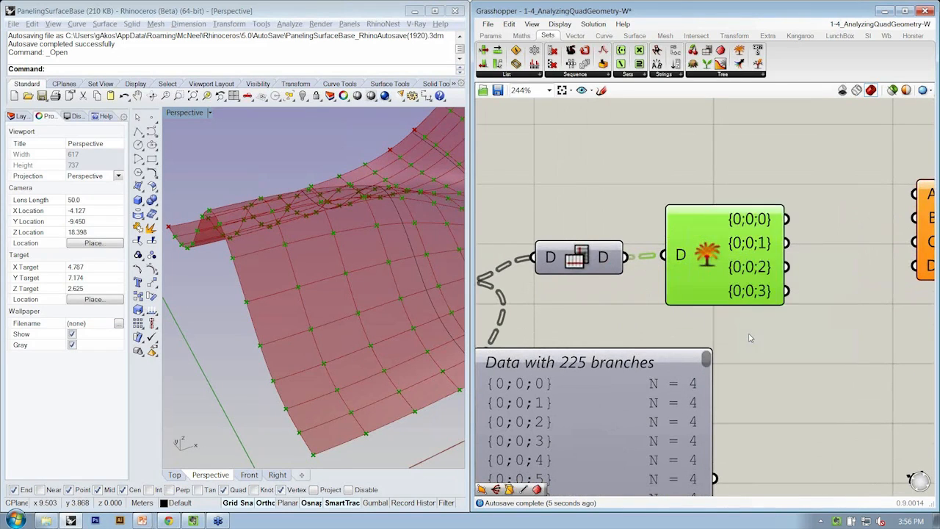
pyautogui.scroll(-3)
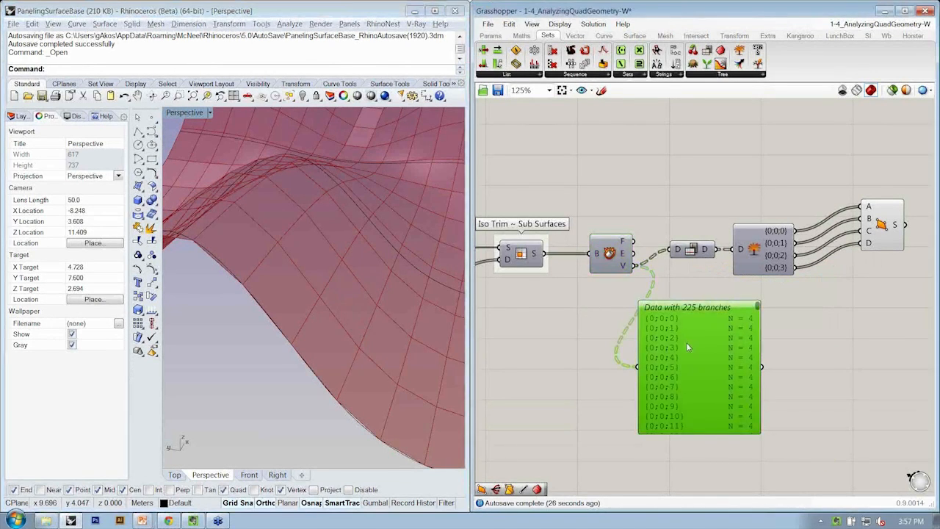
pyautogui.moveTo(610, 253)
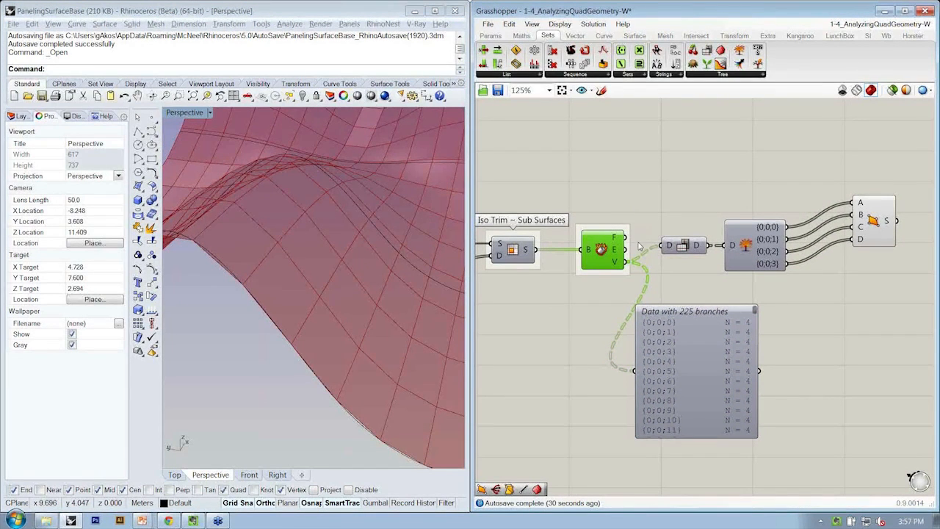
# Name the nodes Brep Components, Flip Matrix, Explode Tree and 4Pt Surface
pyautogui.rightClick(638, 245)
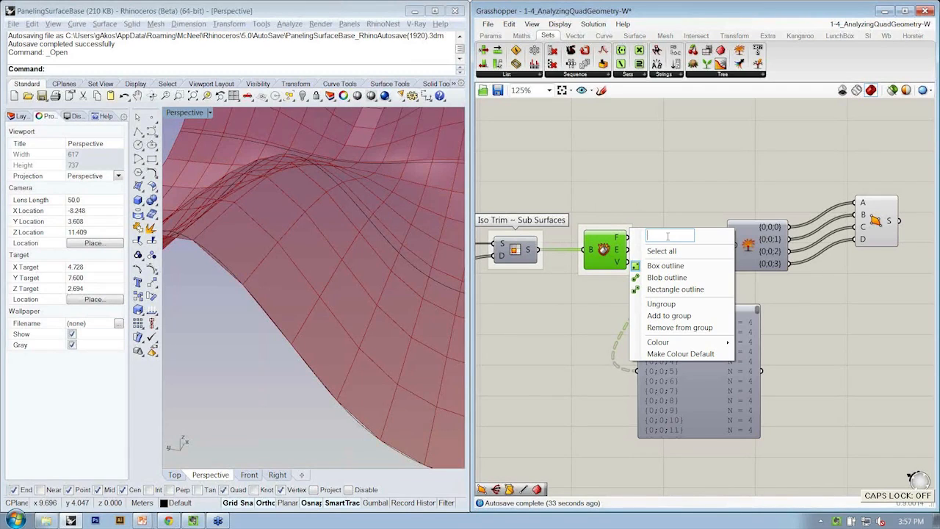
pyautogui.write('Brep Components')
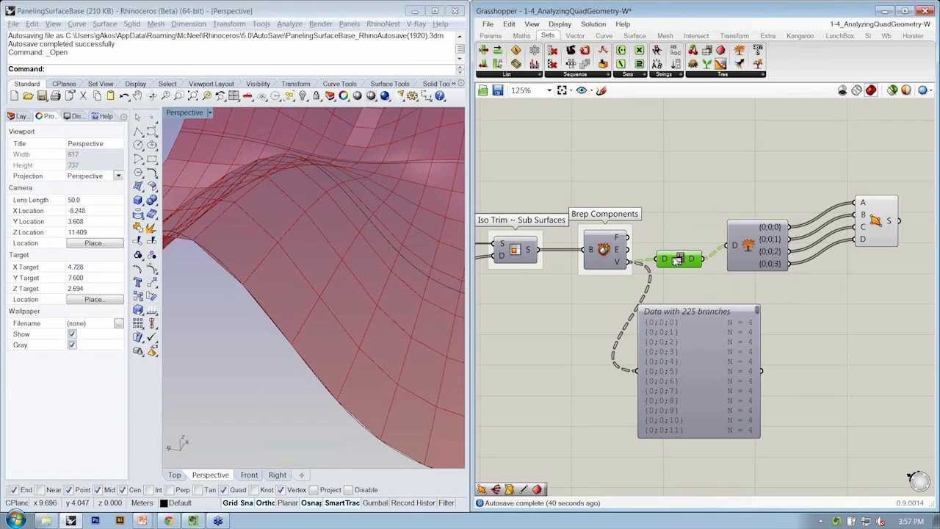
pyautogui.rightClick(678, 258)
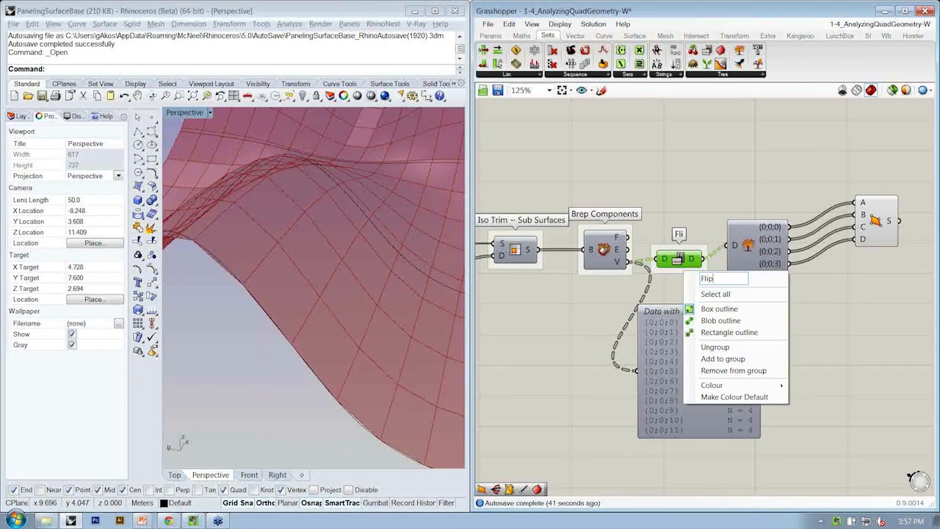
pyautogui.click(714, 294)
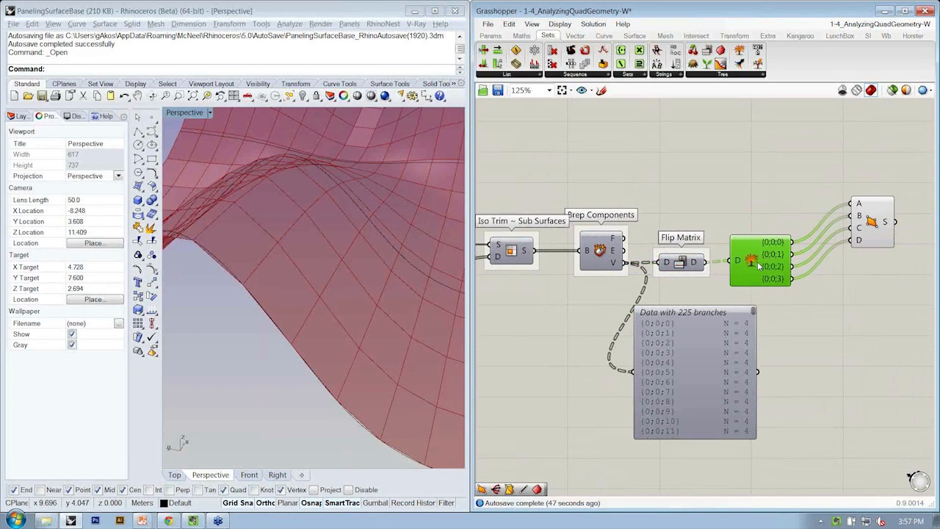
pyautogui.rightClick(760, 266)
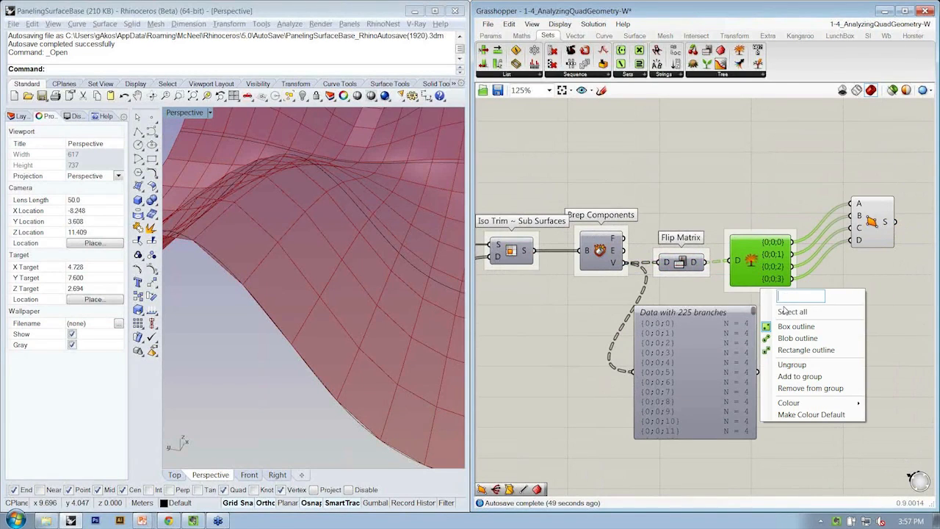
pyautogui.write('Explode Tree')
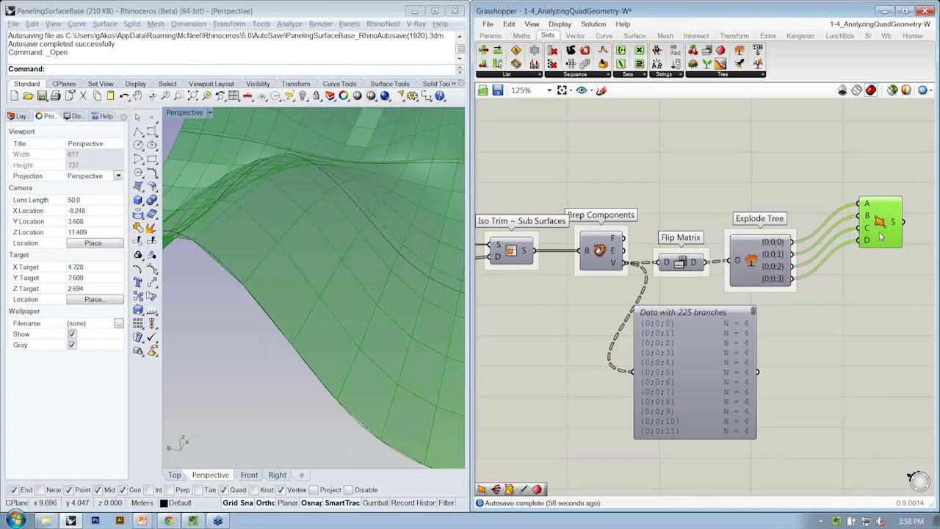
pyautogui.rightClick(877, 237)
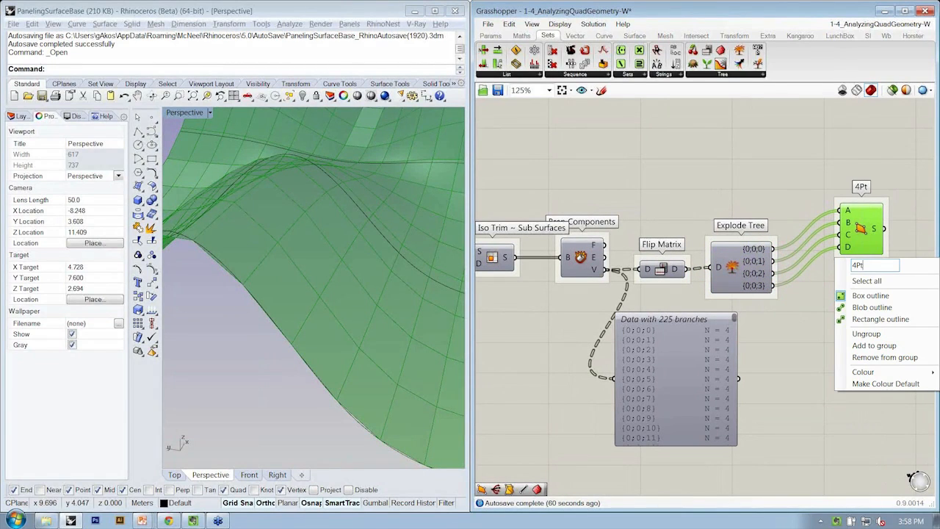
pyautogui.press('Return')
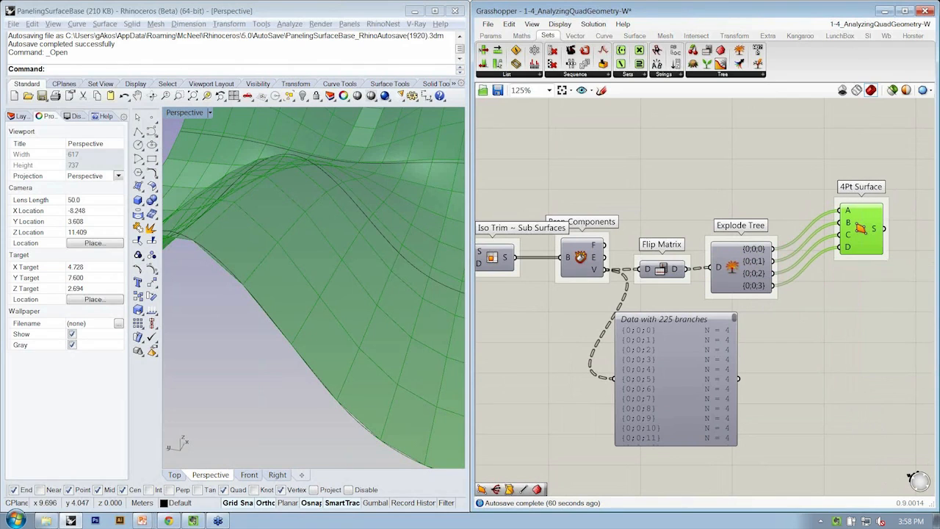